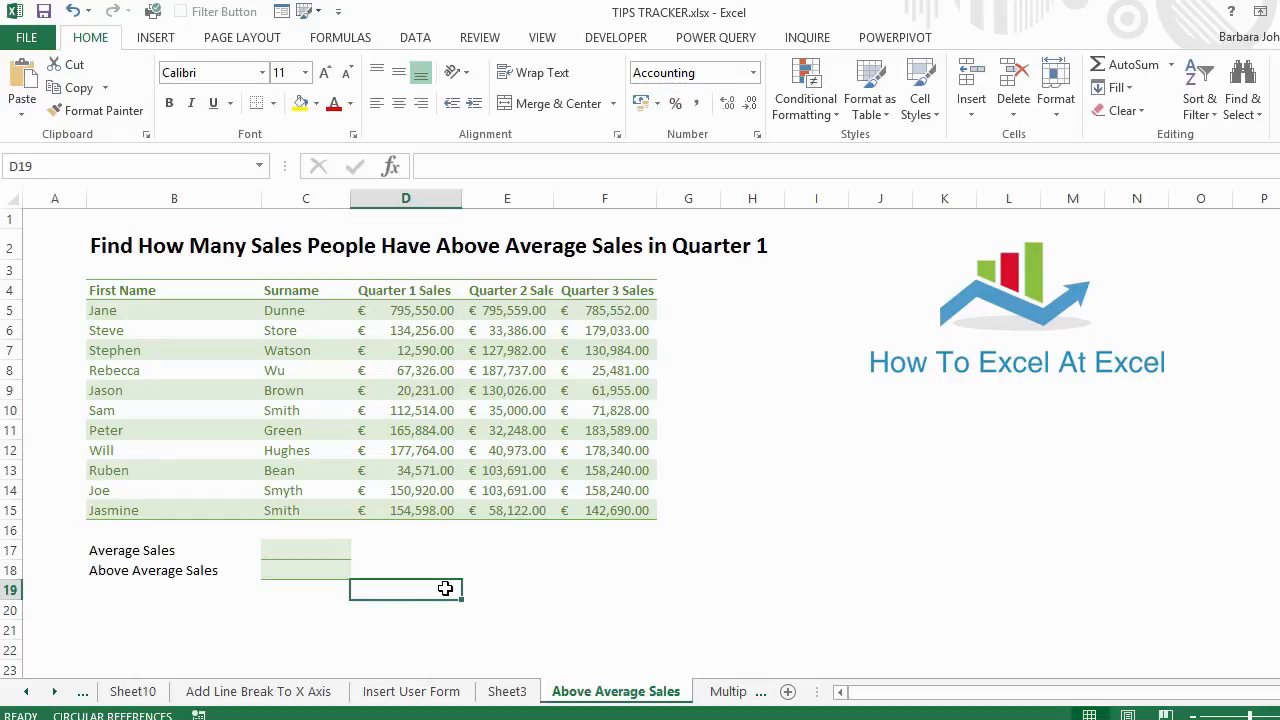
Step: Enter =AVERAGE over the Quarter 1 sales D5:D15 in C17, giving €166,018.55
{"action": "left_click", "coordinate": [304, 548]}
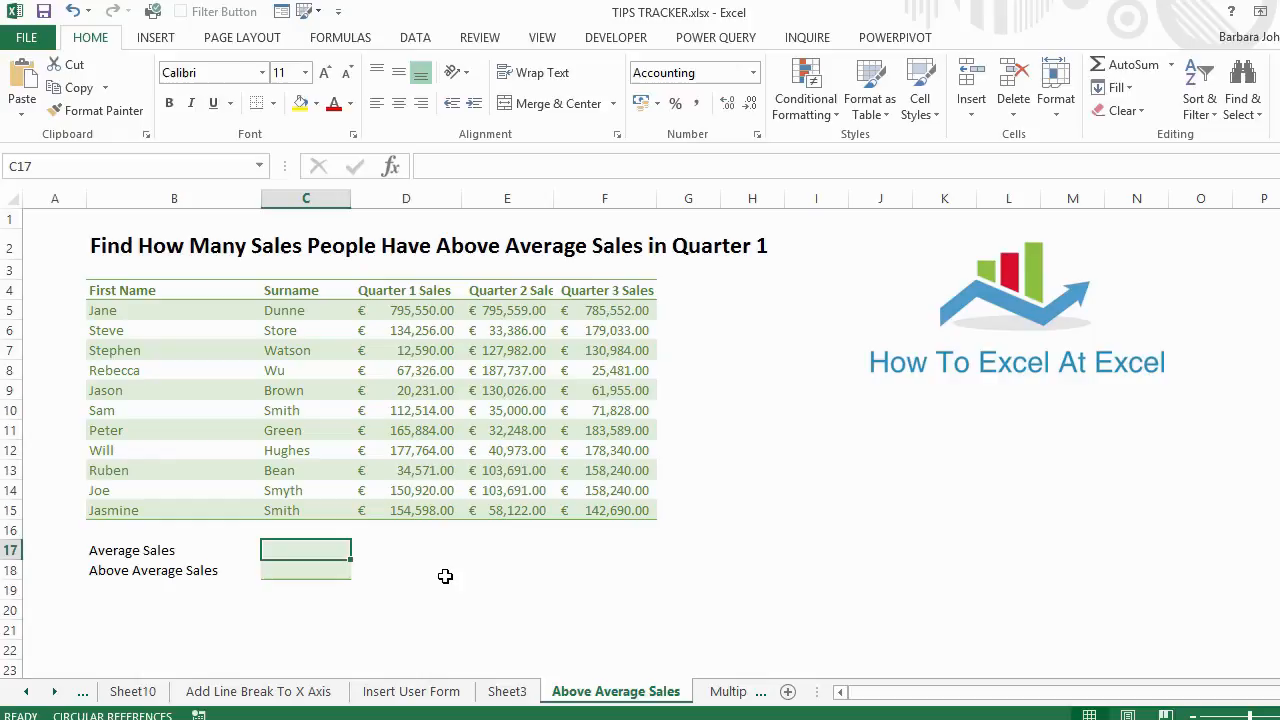
{"action": "mouse_move", "coordinate": [412, 340]}
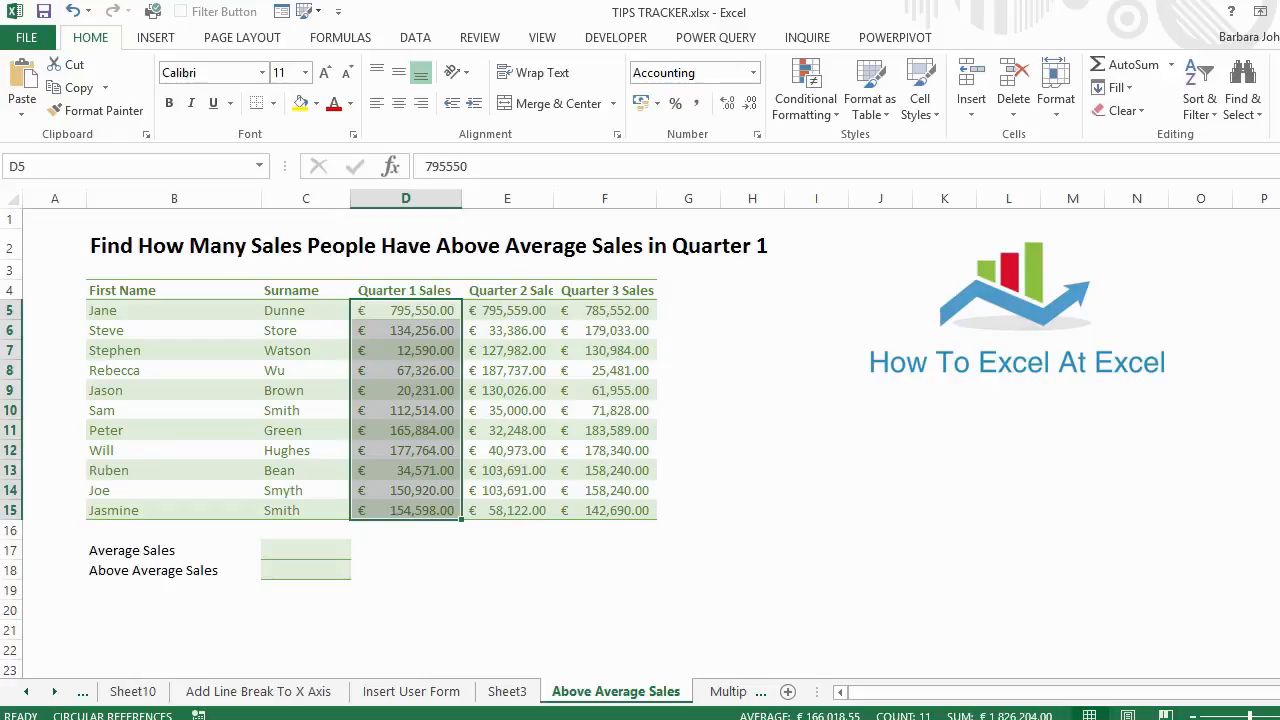
{"action": "left_click", "coordinate": [304, 548]}
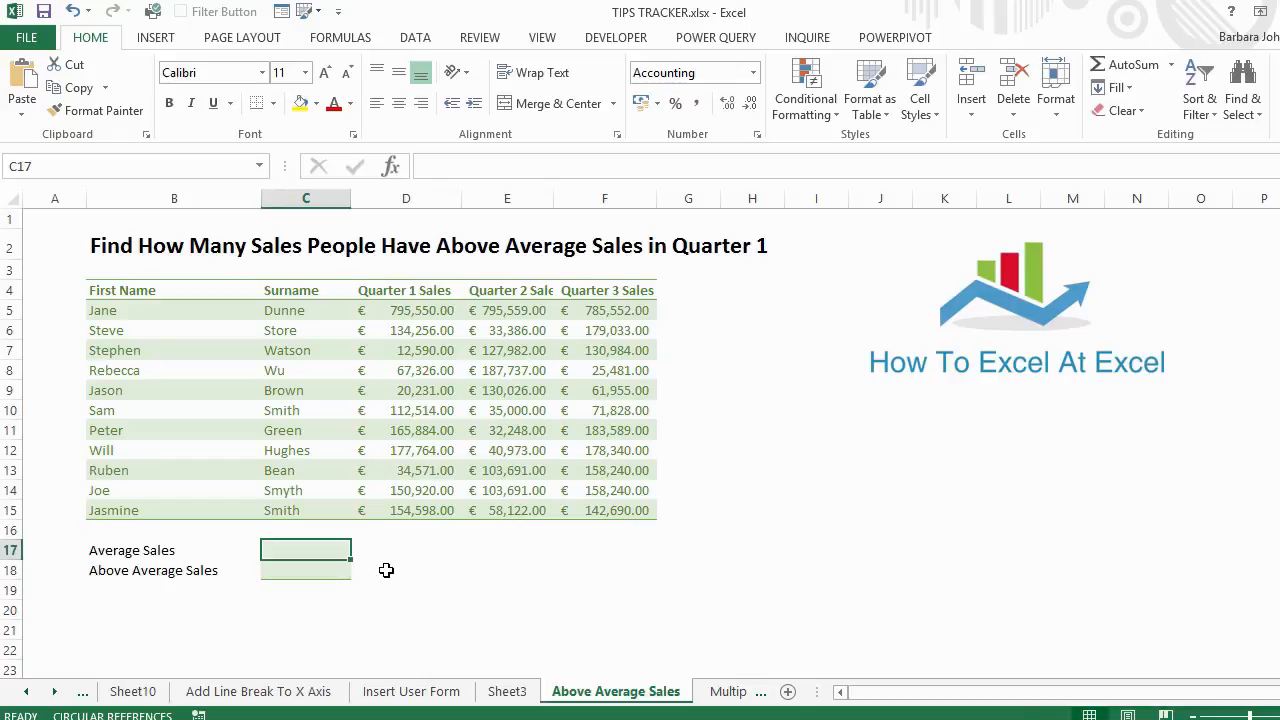
{"action": "type", "text": "="}
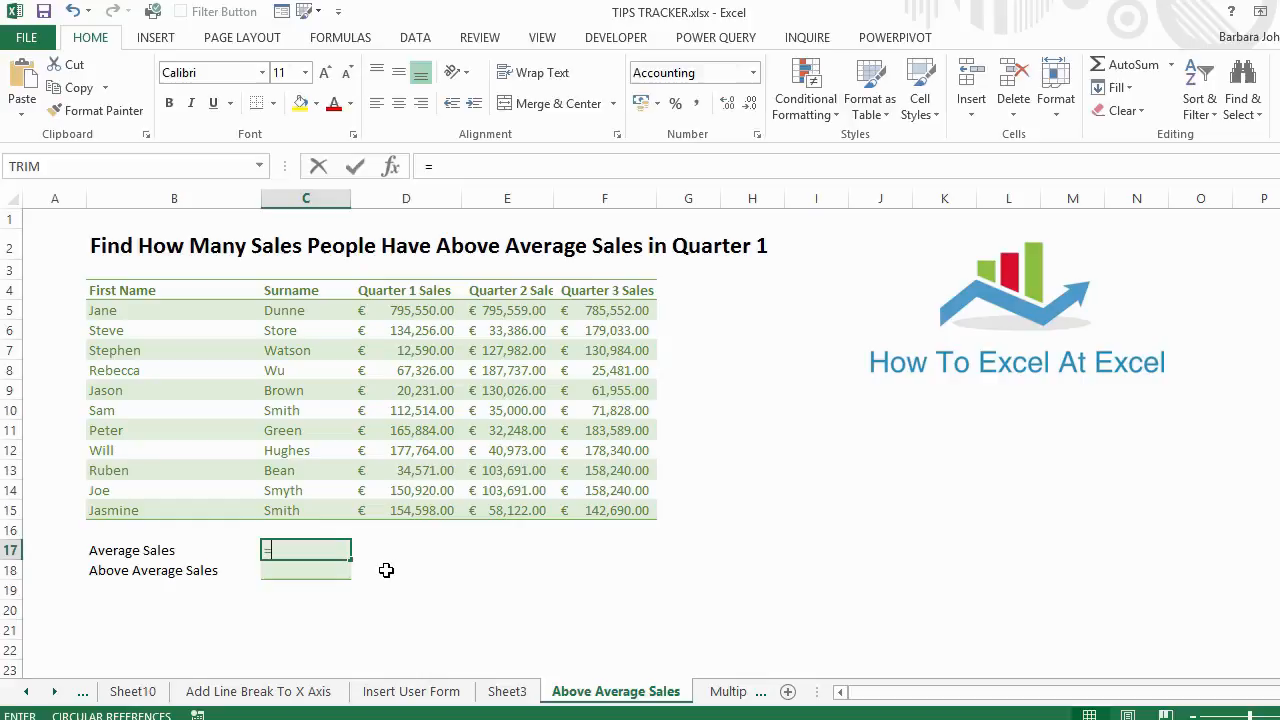
{"action": "type", "text": "ave"}
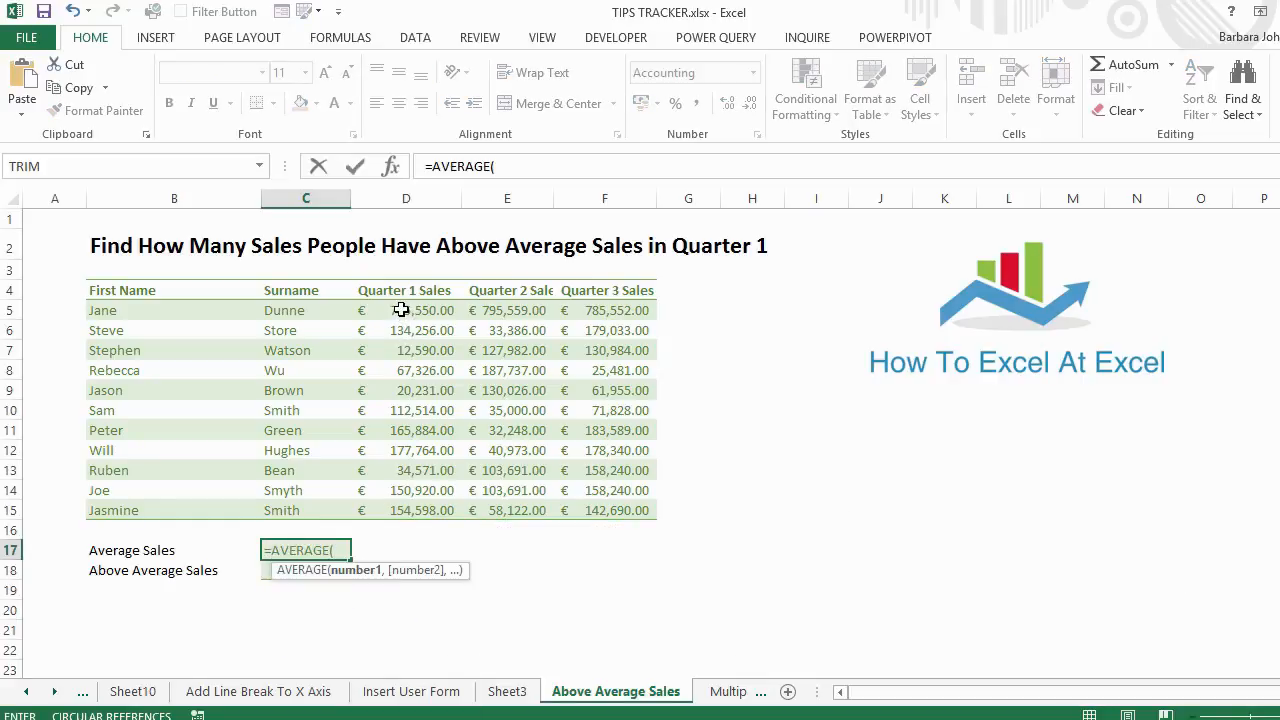
{"action": "left_click_drag", "start_coordinate": [404, 310], "coordinate": [404, 510]}
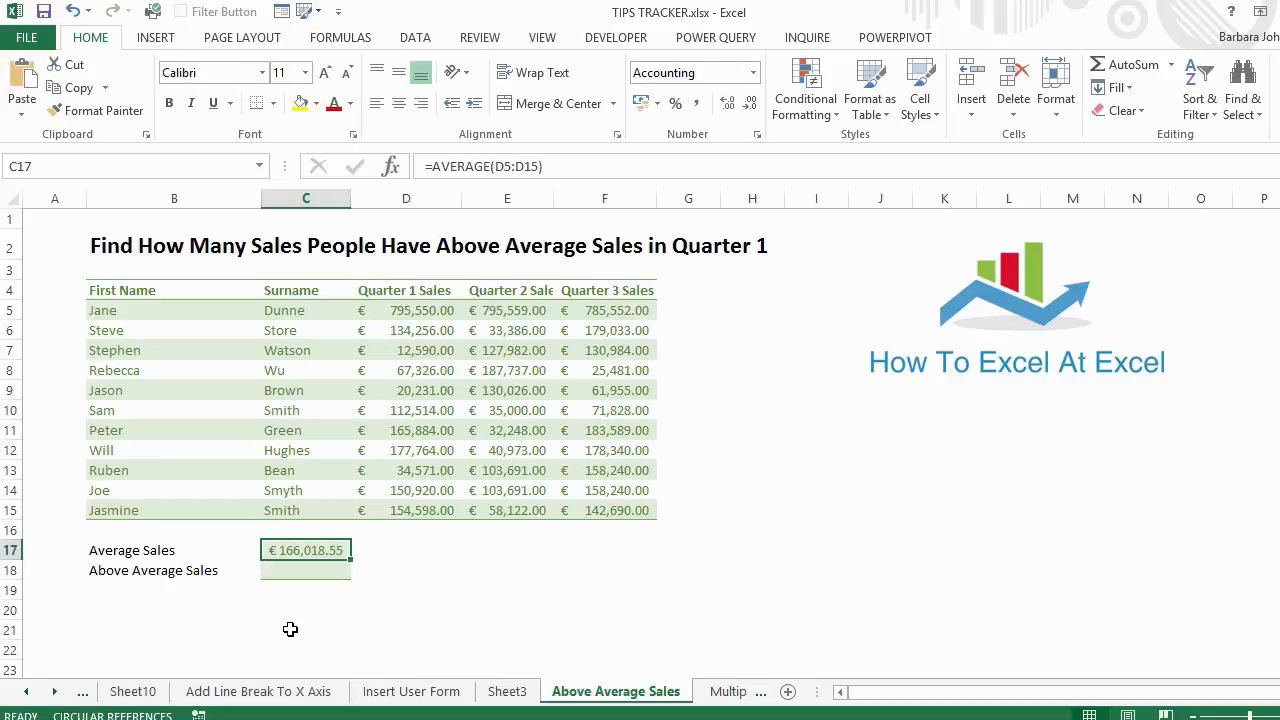
{"action": "left_click", "coordinate": [306, 570]}
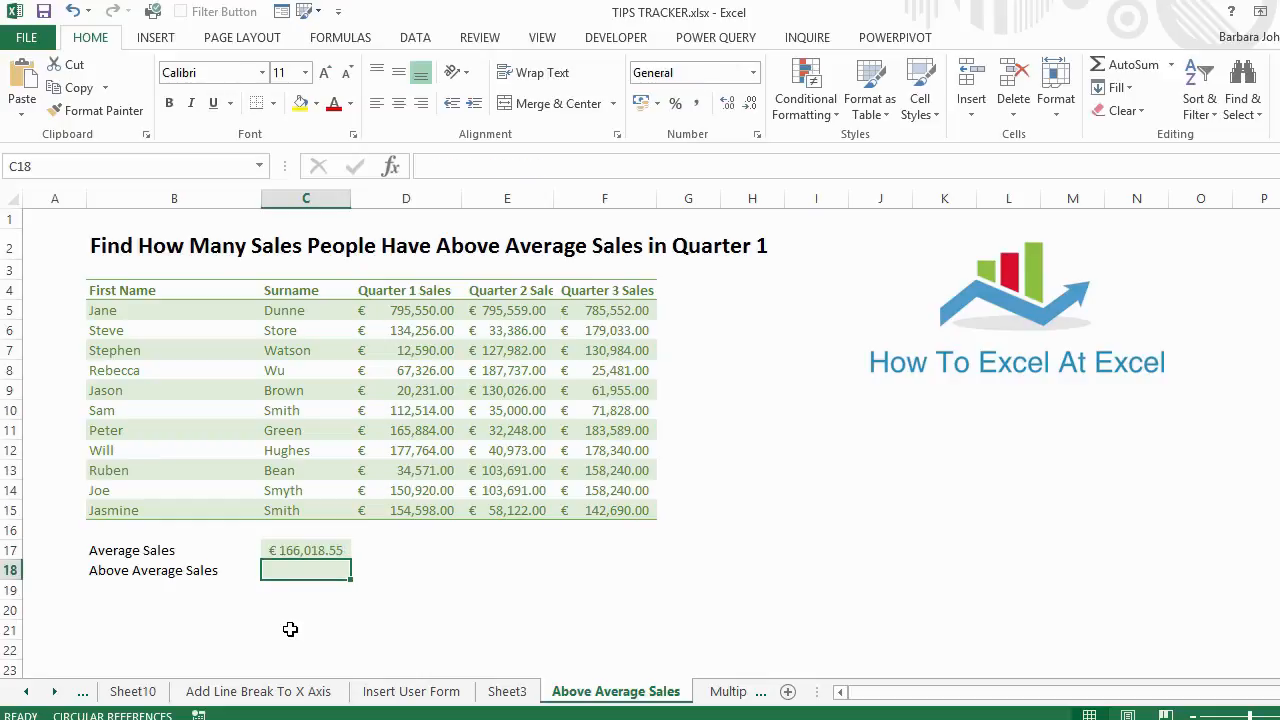
{"action": "left_click", "coordinate": [306, 550]}
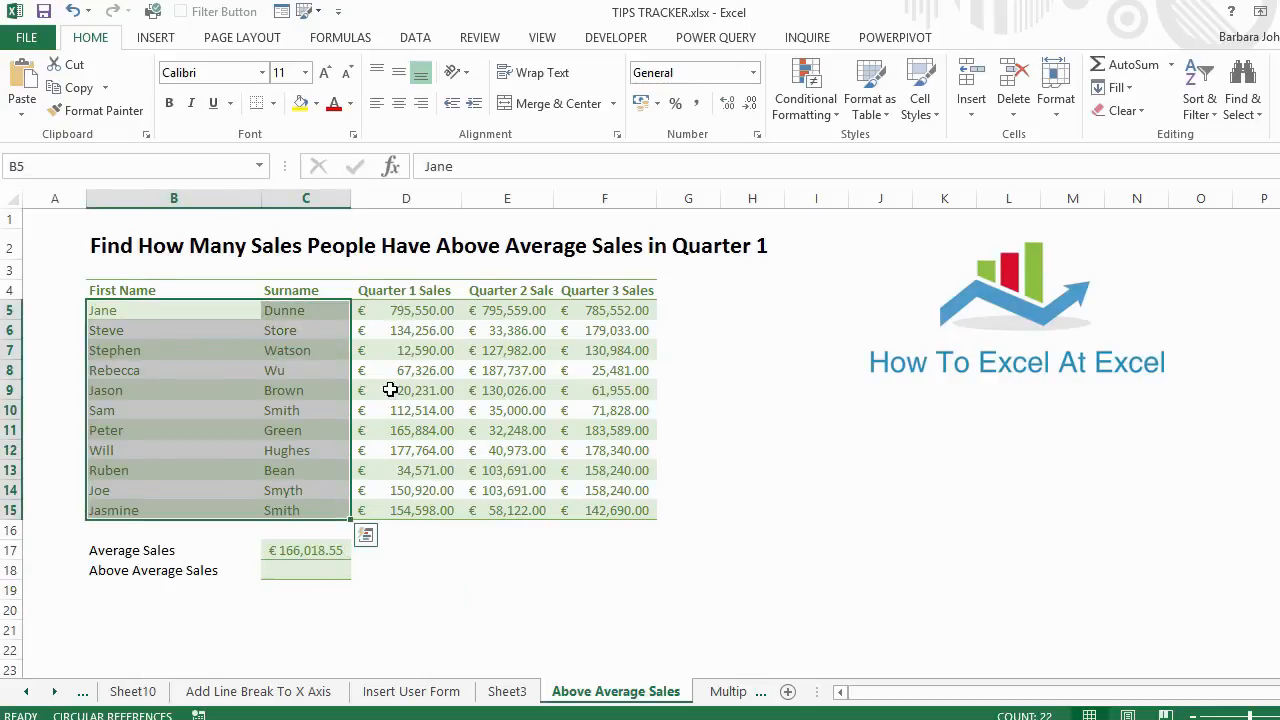
{"action": "left_click", "coordinate": [304, 568]}
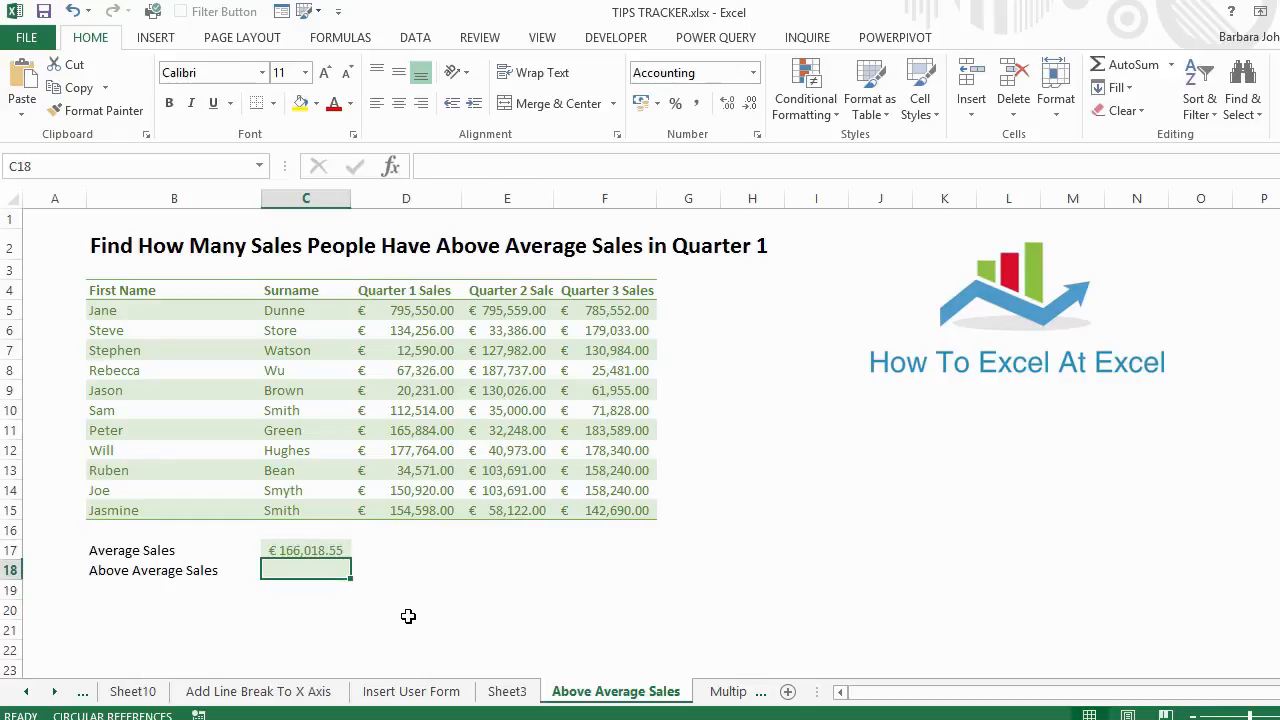
{"action": "left_click", "coordinate": [306, 490]}
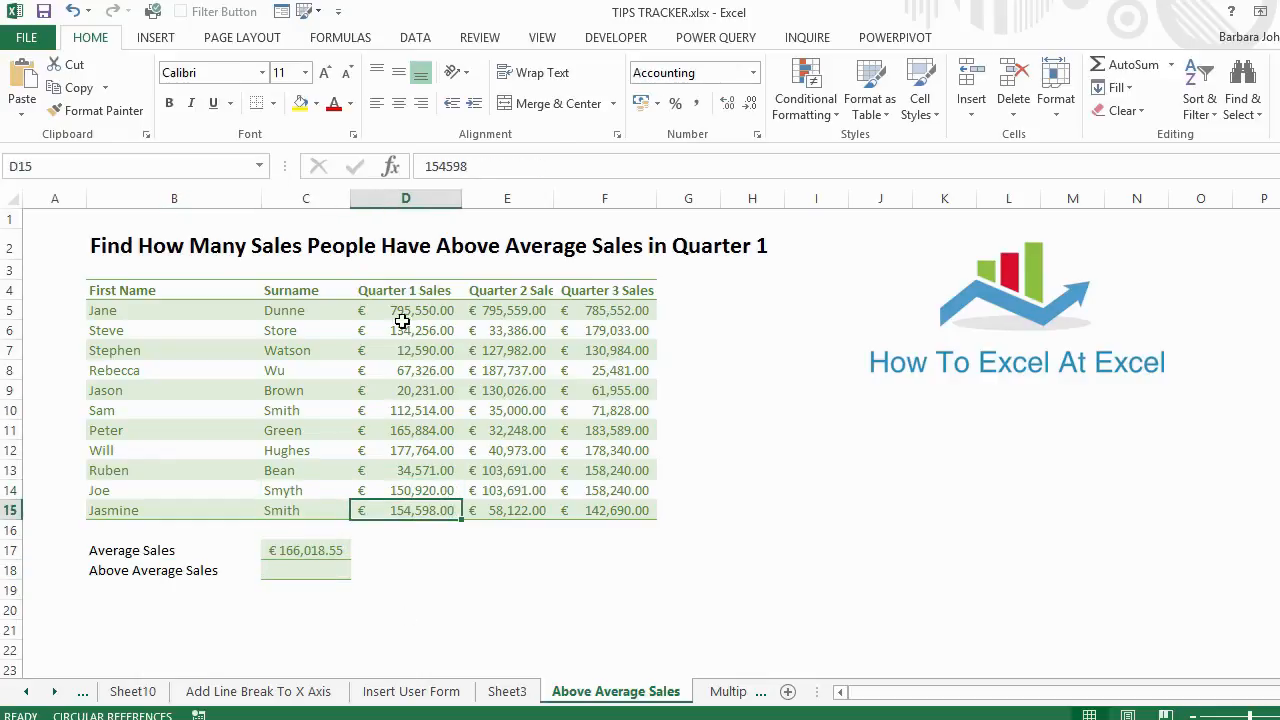
{"action": "left_click", "coordinate": [304, 570]}
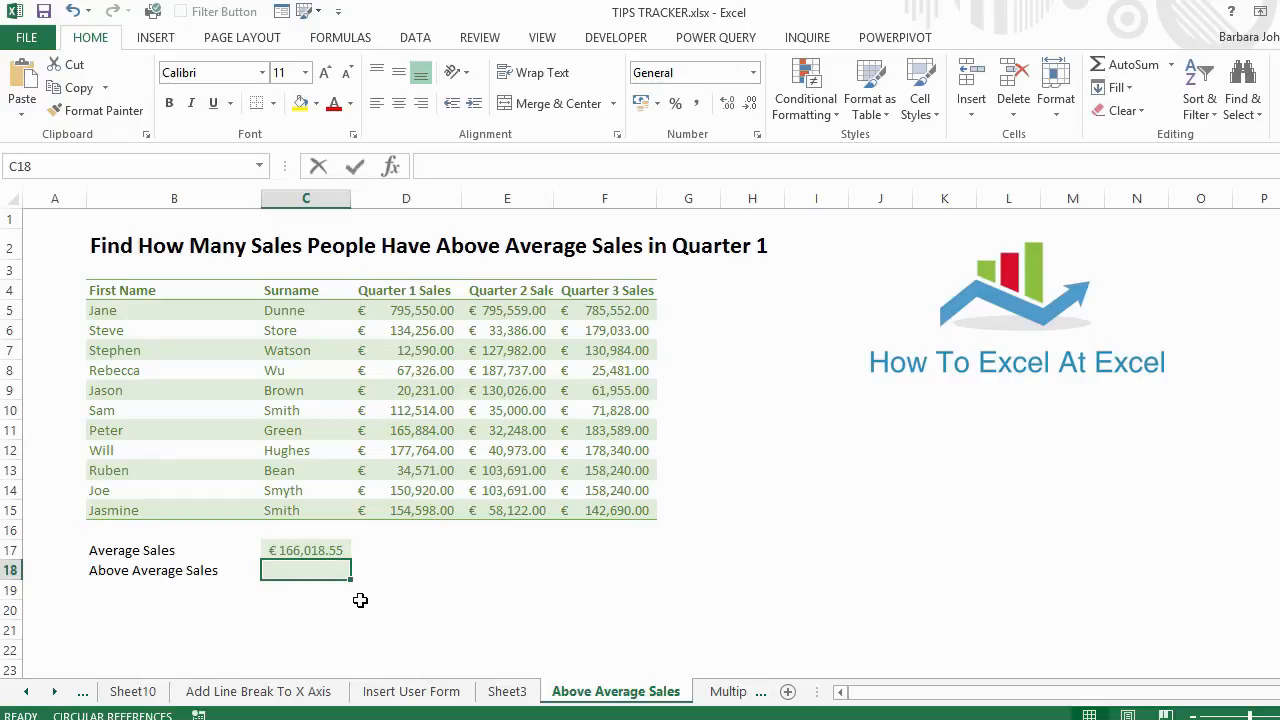
Step: Begin a COUNTIF formula in the Above Average Sales cell C18
{"action": "type", "text": "="}
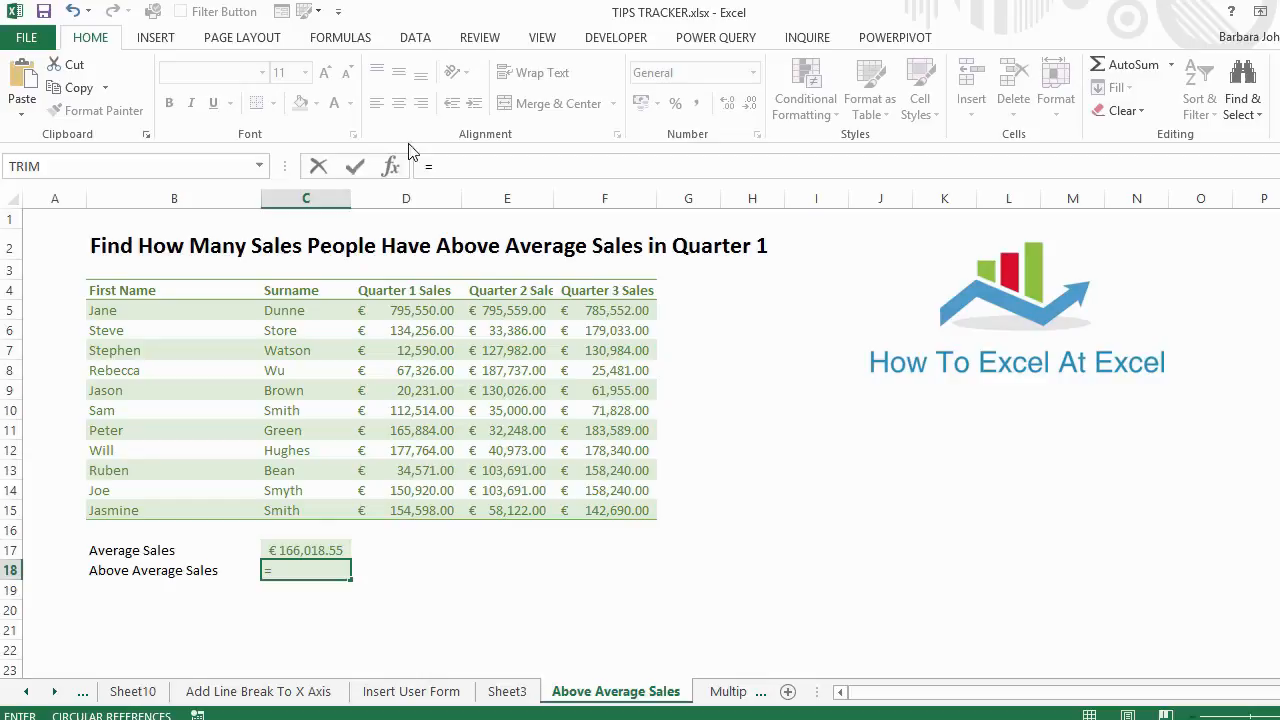
{"action": "mouse_move", "coordinate": [292, 636]}
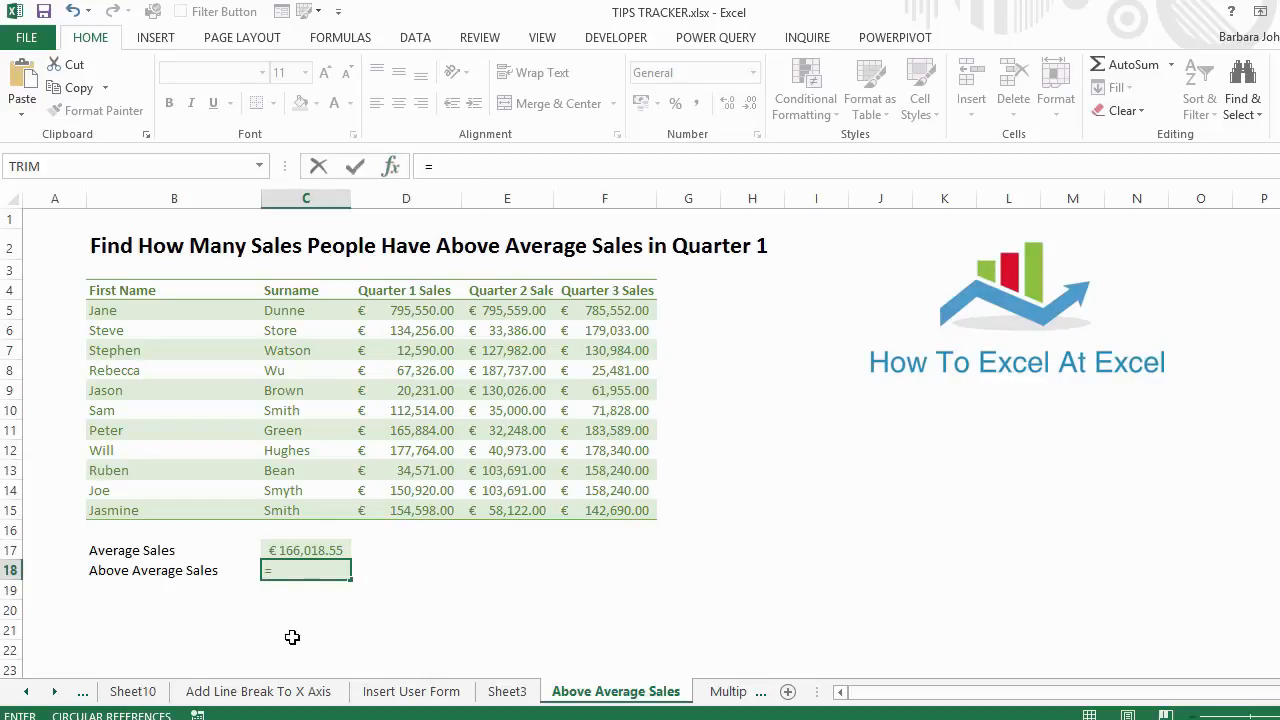
{"action": "type", "text": "coun"}
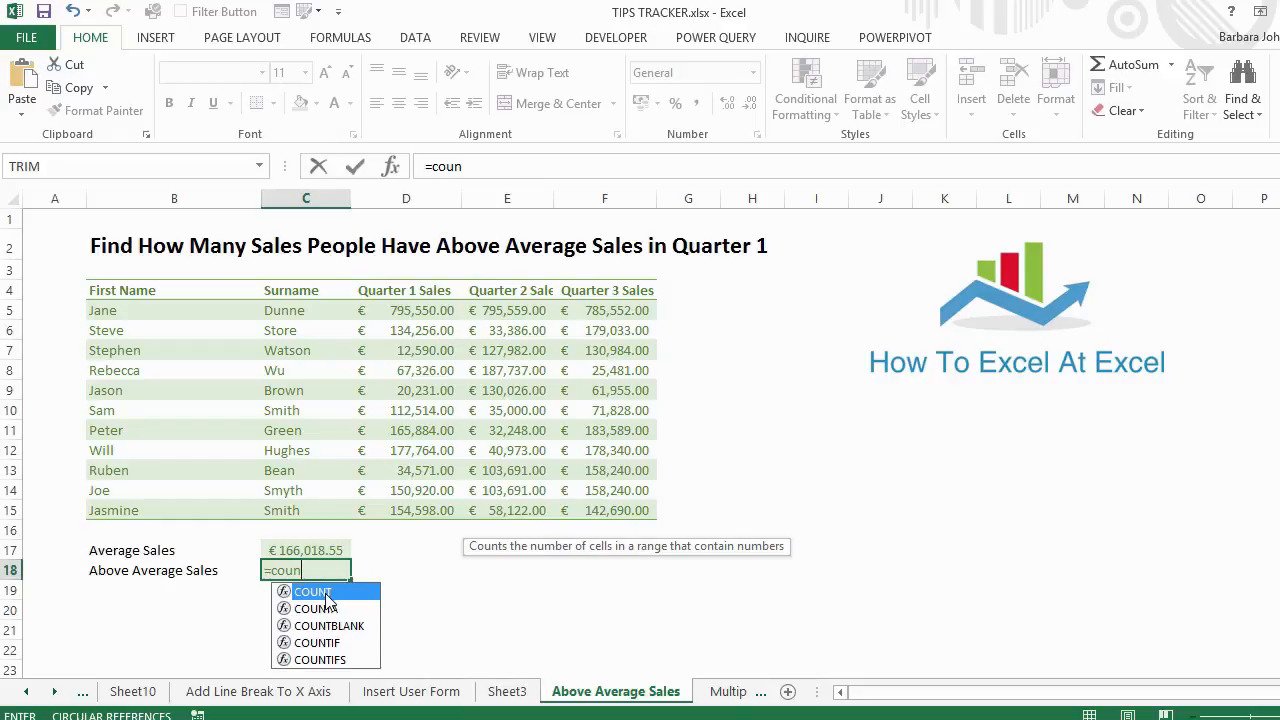
{"action": "mouse_move", "coordinate": [318, 642]}
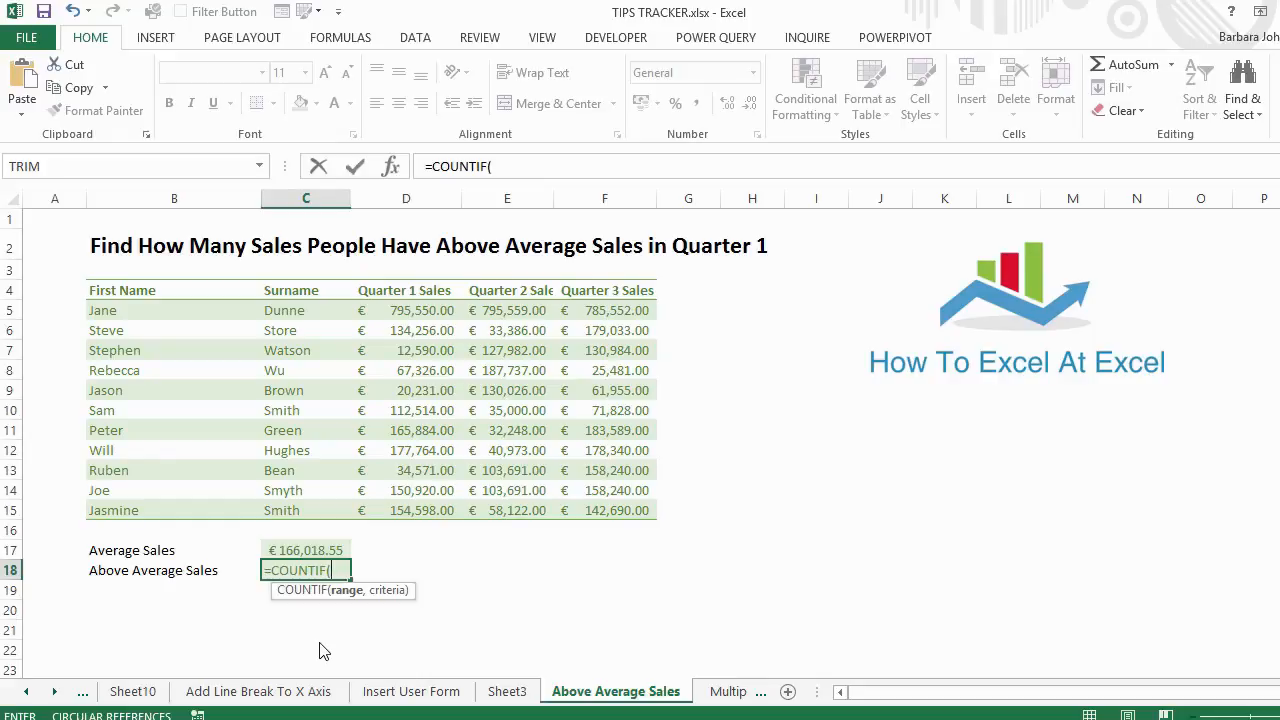
{"action": "mouse_move", "coordinate": [348, 590]}
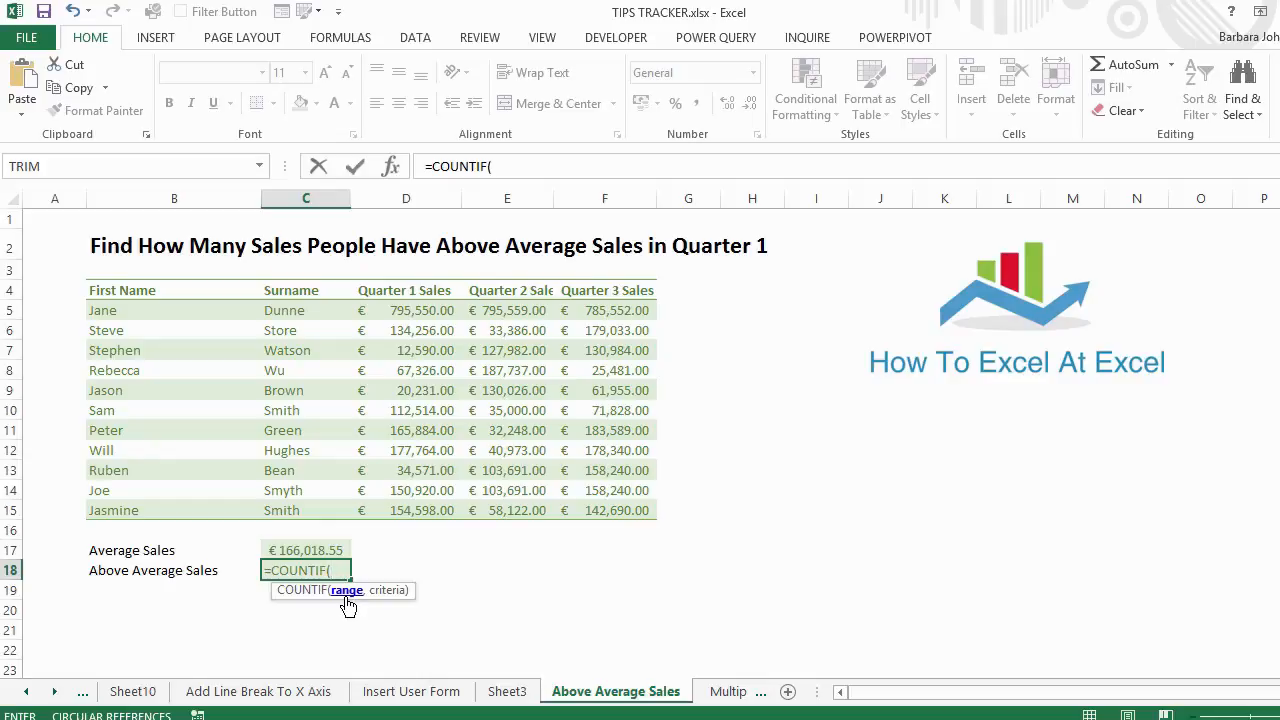
{"action": "mouse_move", "coordinate": [390, 588]}
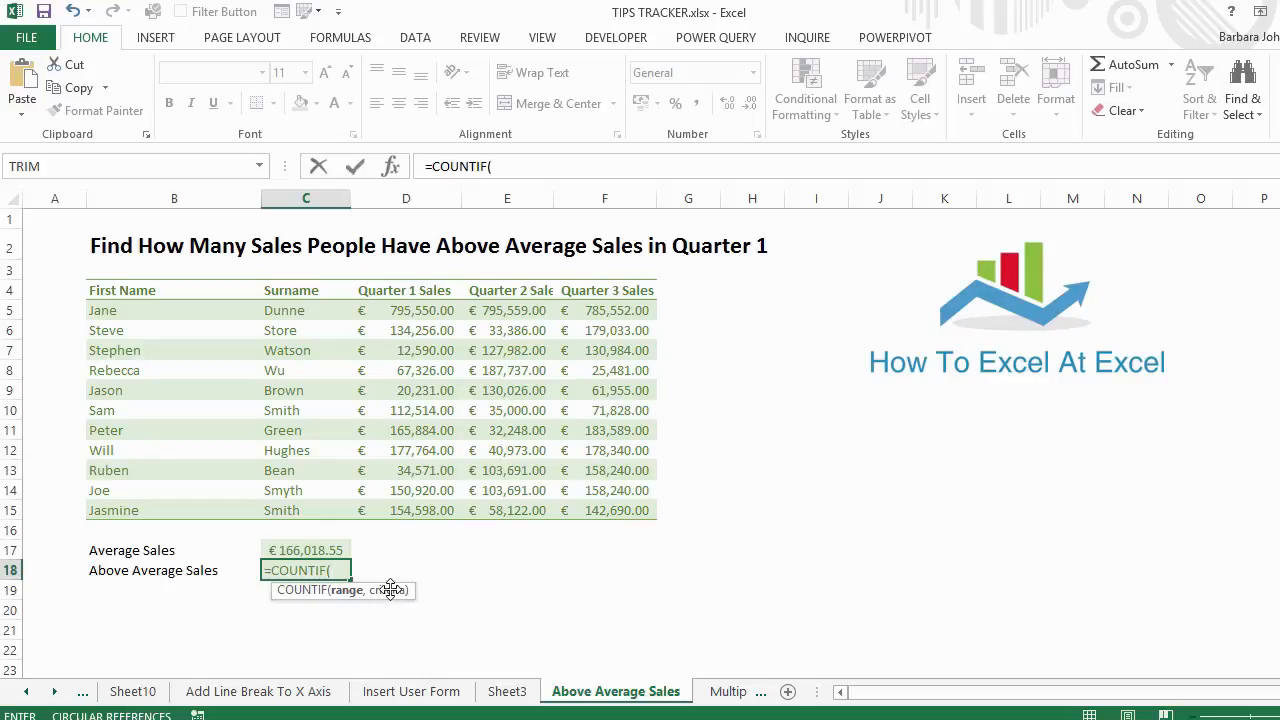
{"action": "mouse_move", "coordinate": [394, 608]}
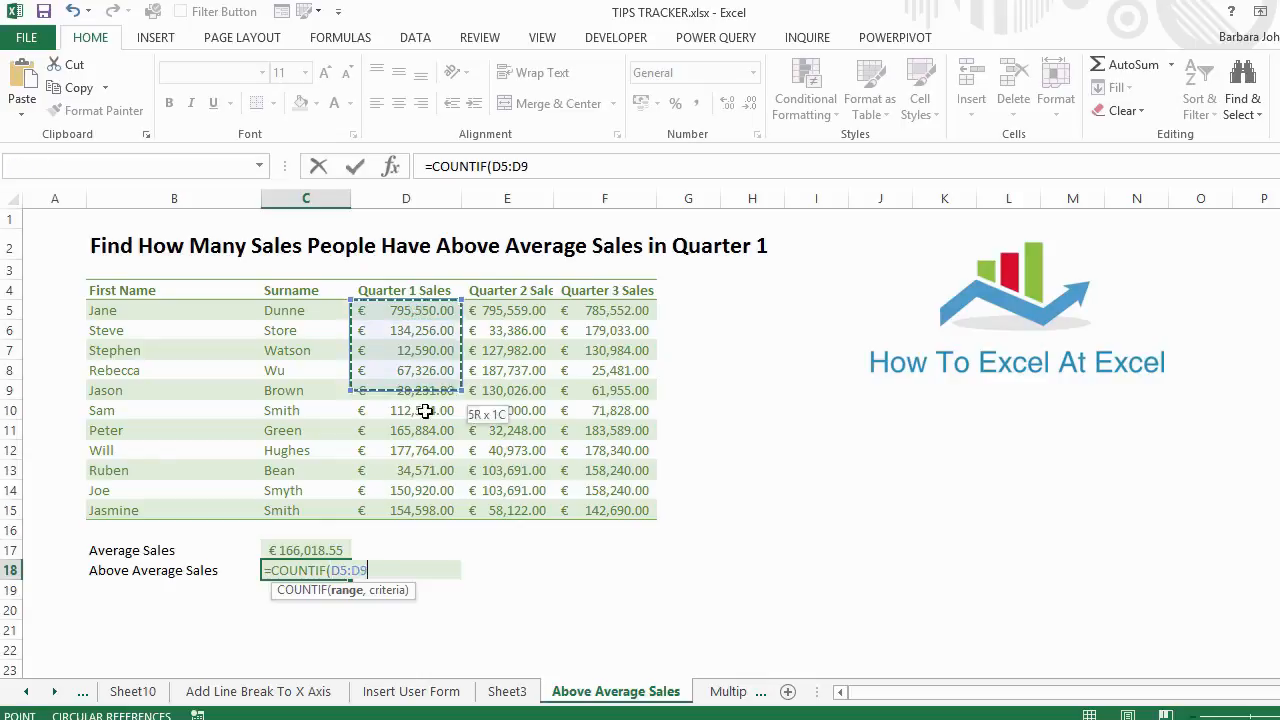
Step: Complete COUNTIF over D5:D15 with criteria ">"&AVERAGE(D5:D15), returning 2 above-average sales
{"action": "left_click_drag", "start_coordinate": [406, 390], "coordinate": [406, 510]}
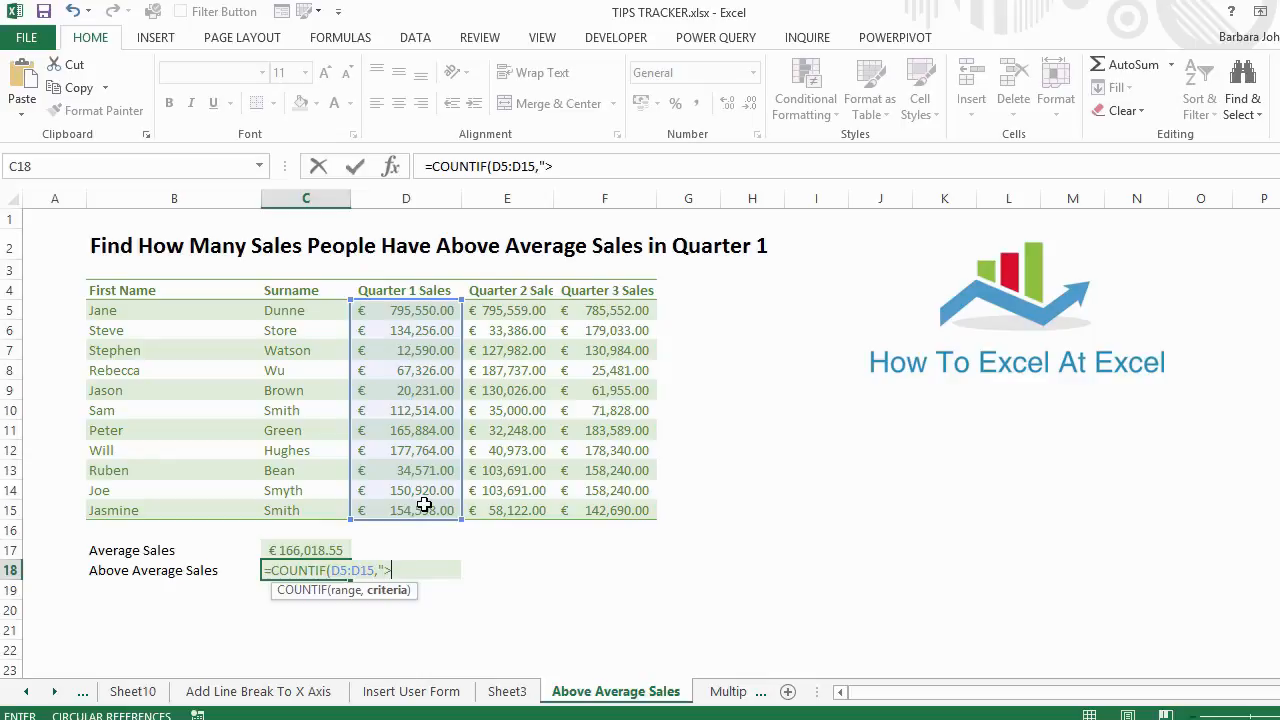
{"action": "type", "text": ">"}
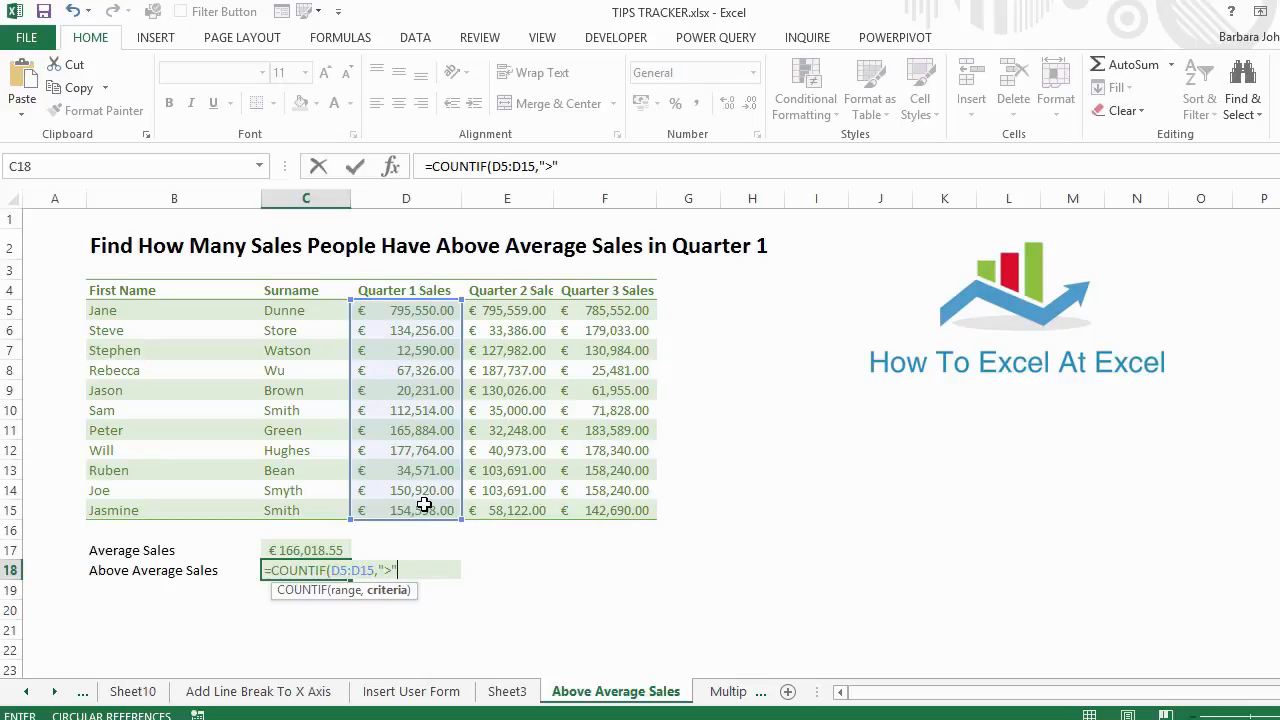
{"action": "type", "text": "&"}
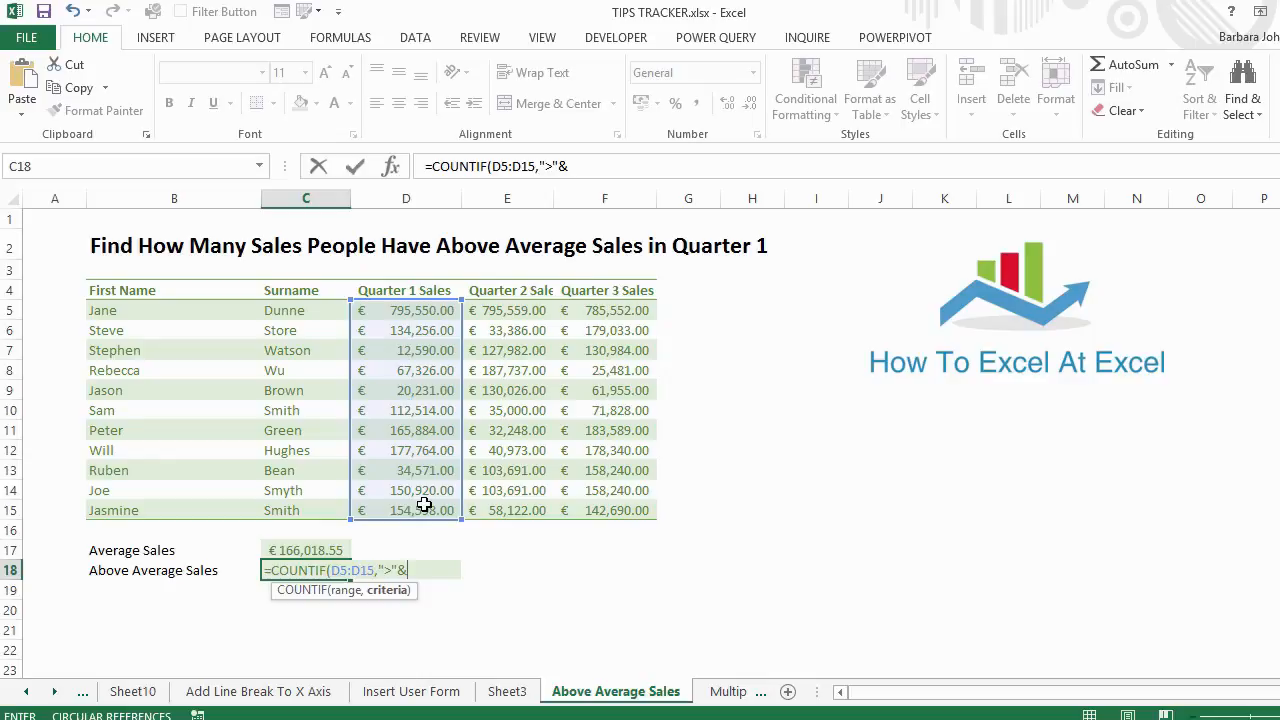
{"action": "type", "text": "av"}
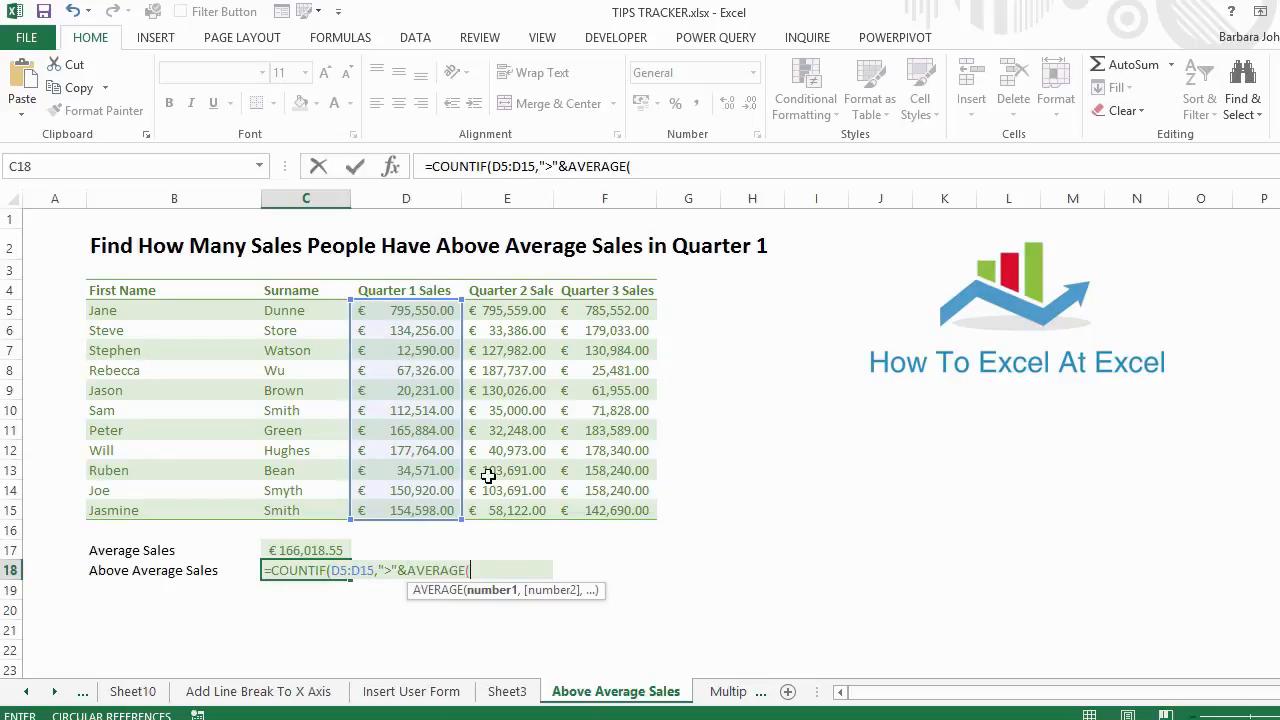
{"action": "left_click_drag", "start_coordinate": [404, 310], "coordinate": [404, 490]}
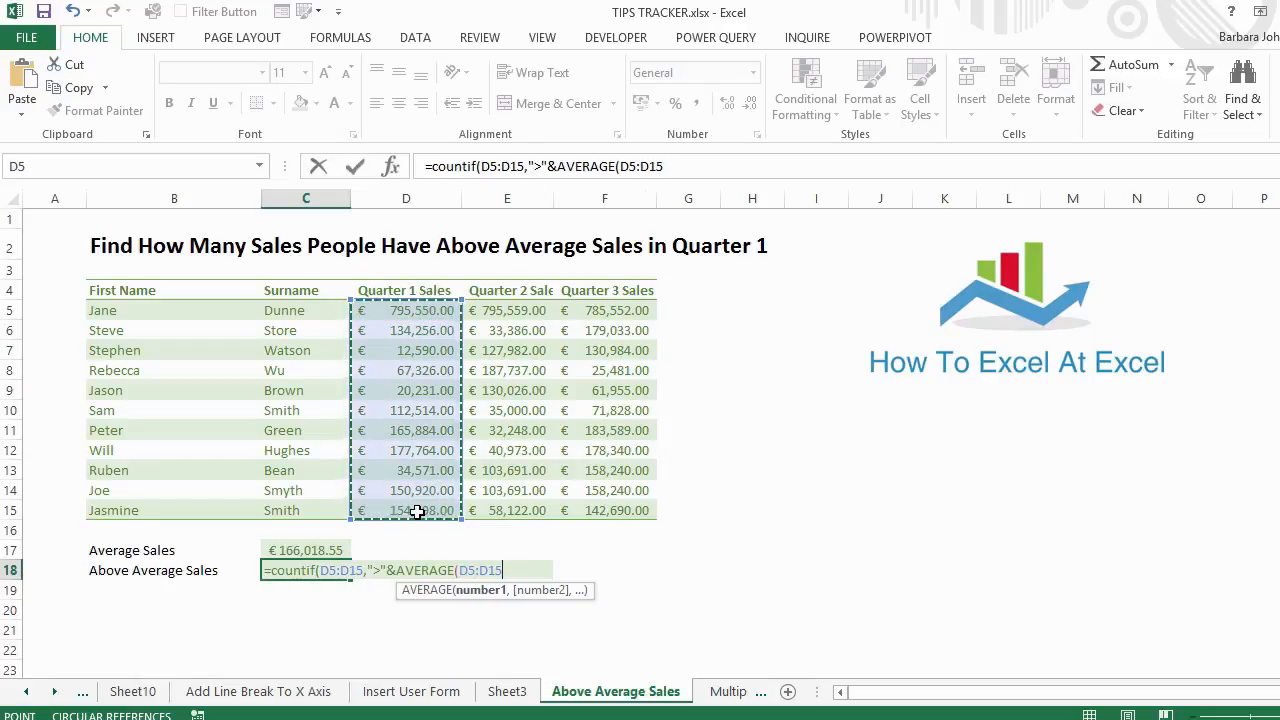
{"action": "type", "text": ")"}
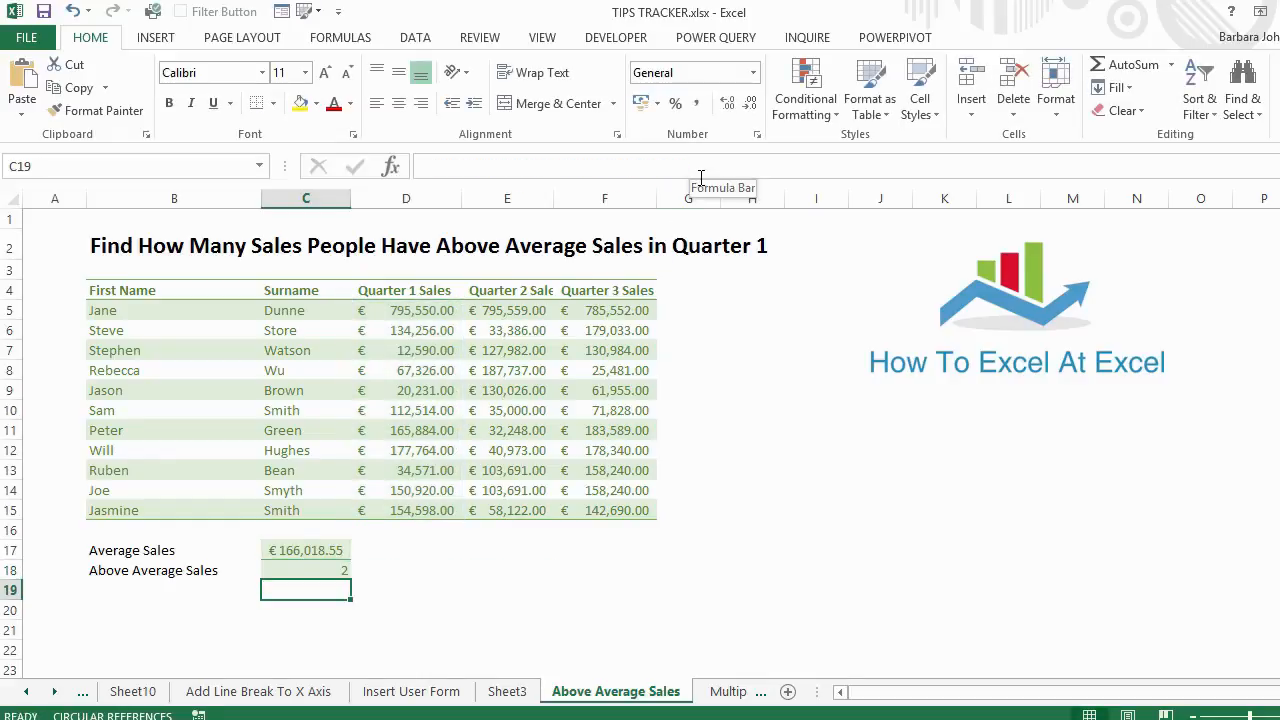
{"action": "left_click", "coordinate": [304, 570]}
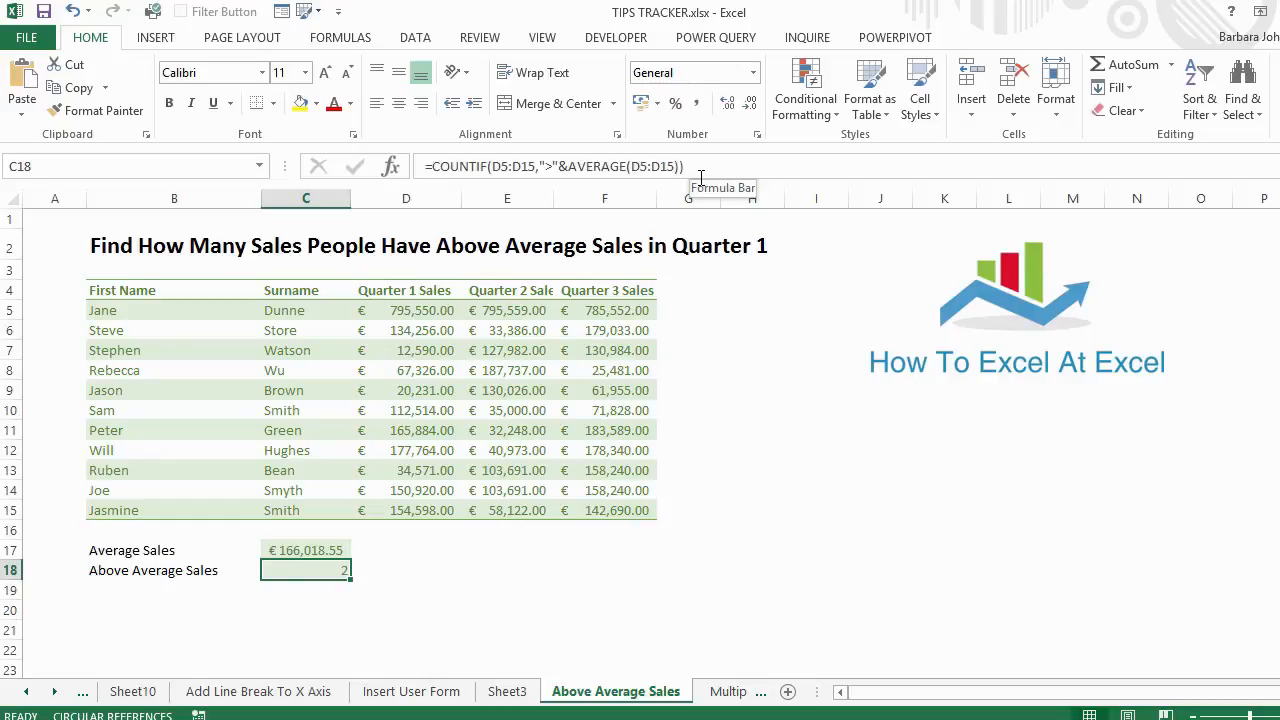
{"action": "left_click", "coordinate": [304, 548]}
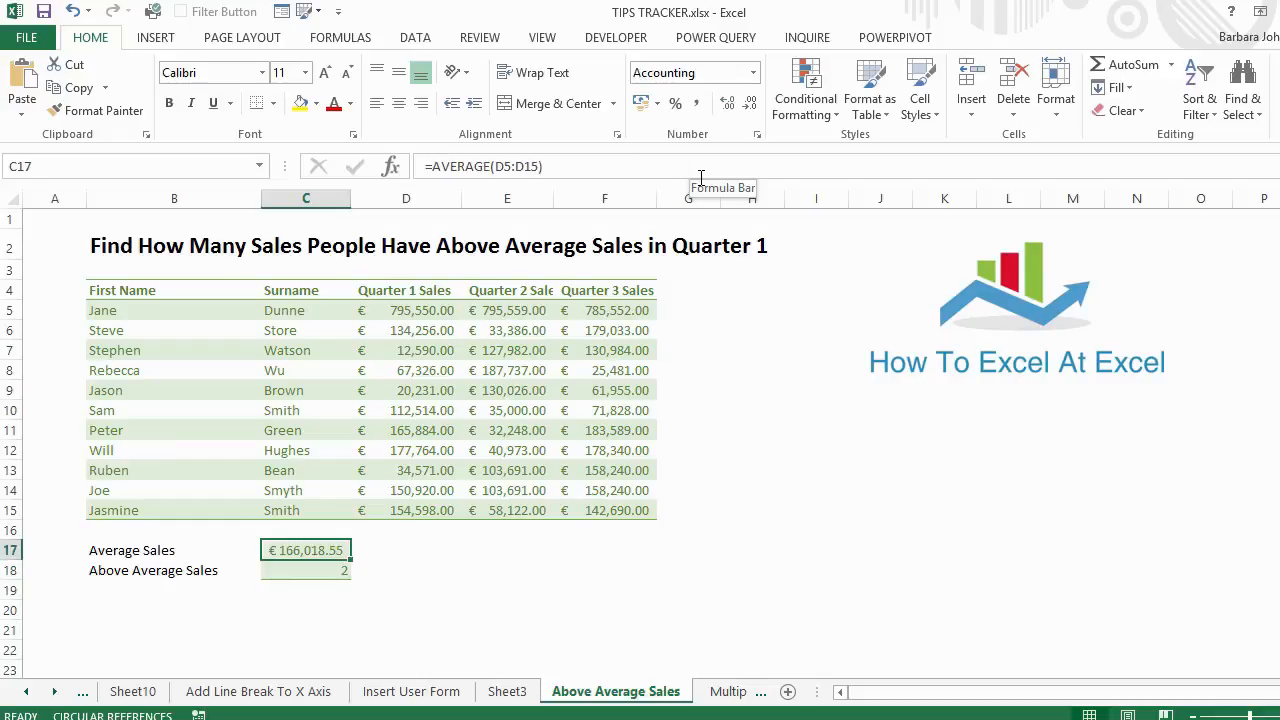